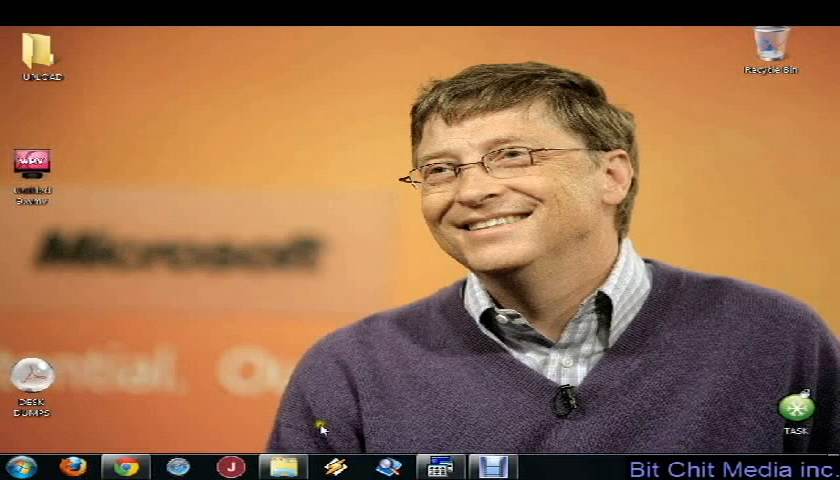
Review the Turbo C 3.0 download results and minimize Chrome to show the desktop.
left_click(436, 464)
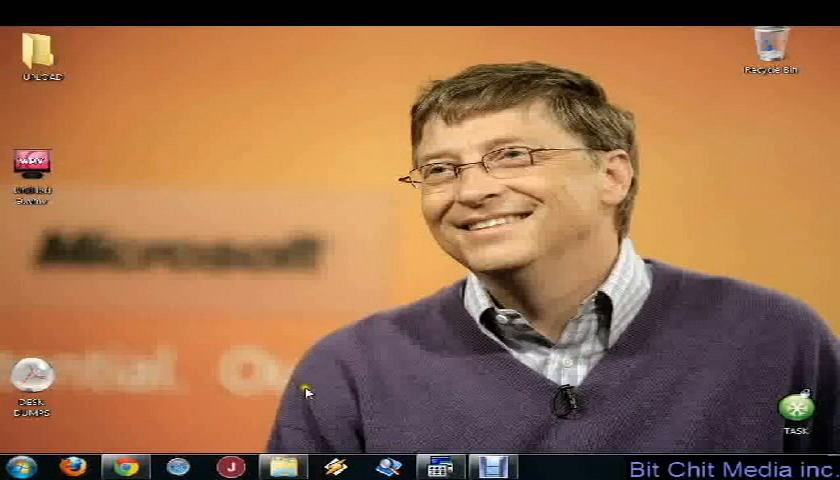
left_click(440, 464)
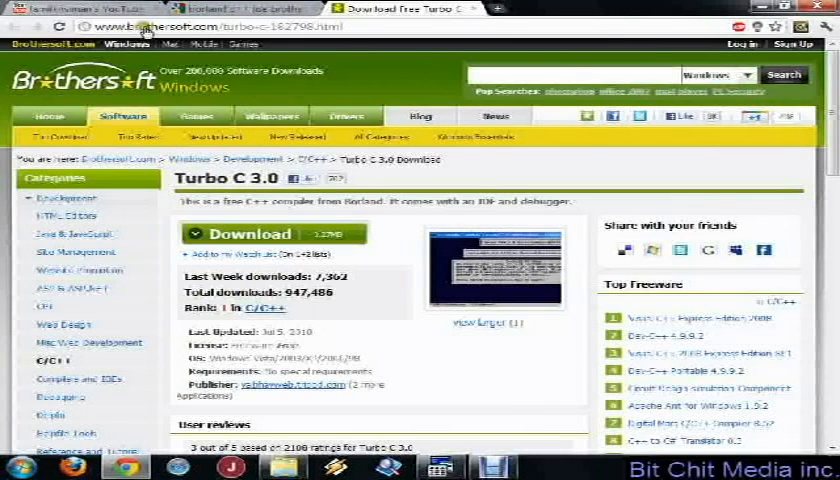
mouse_move(582, 84)
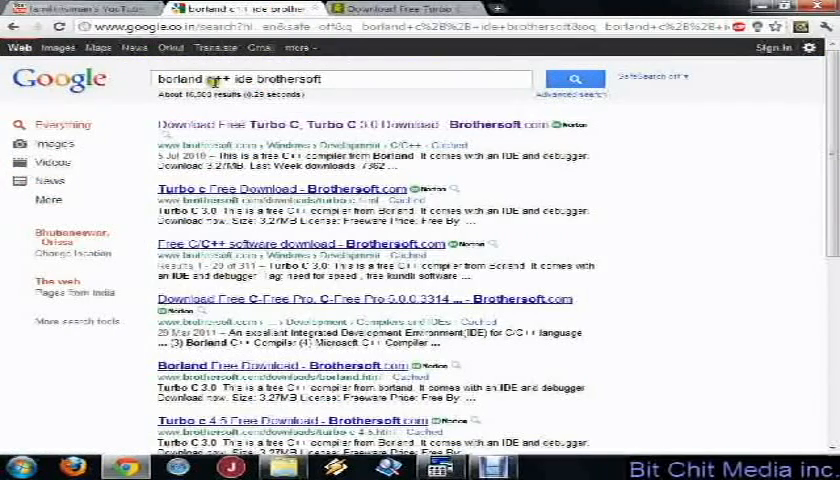
left_click(276, 124)
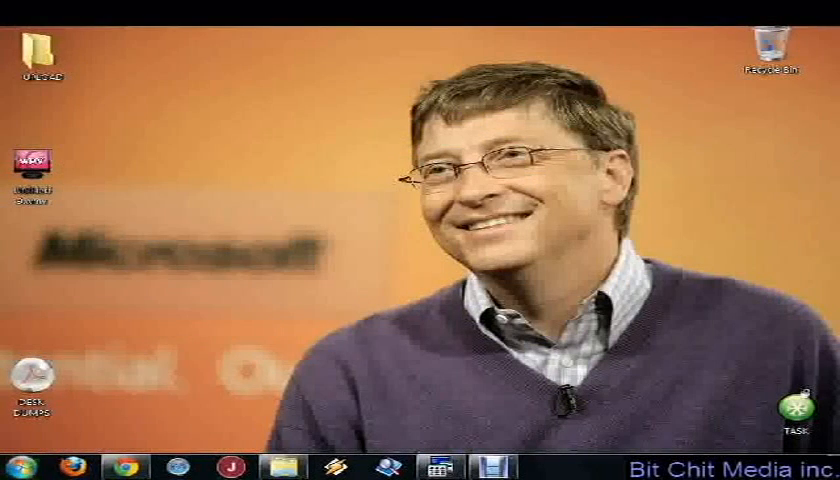
Browse from Start > Computer into C:\TC\BIN and launch TC.exe.
left_click(16, 466)
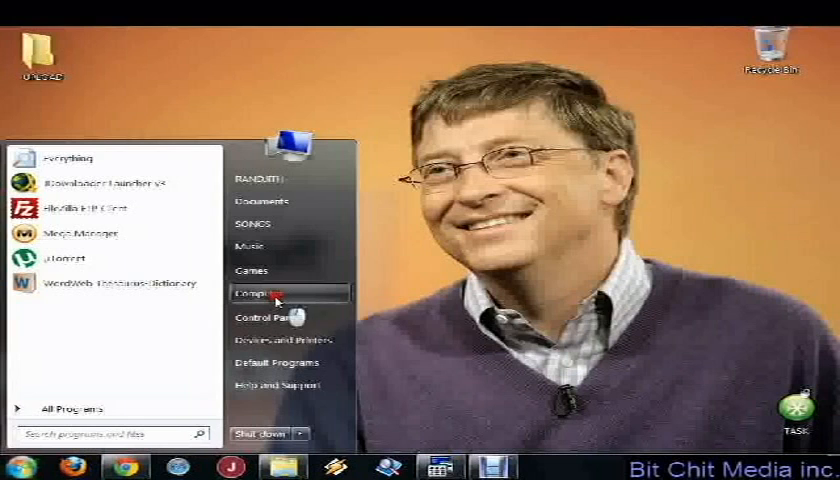
left_click(262, 294)
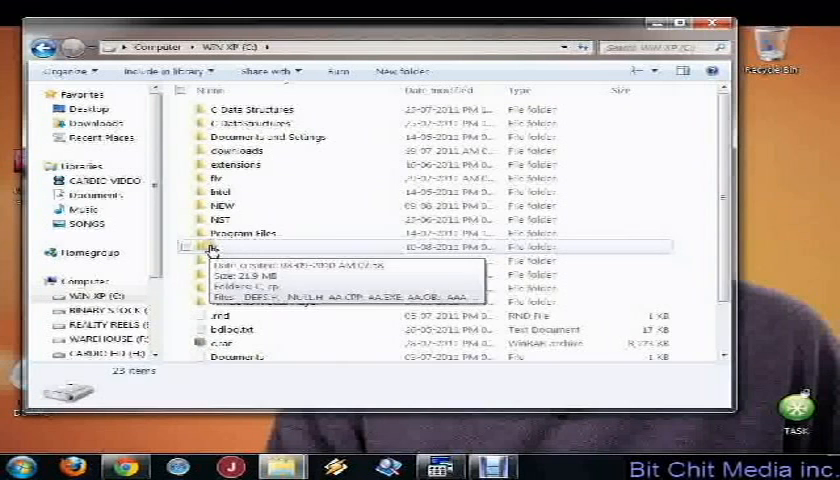
left_click(640, 70)
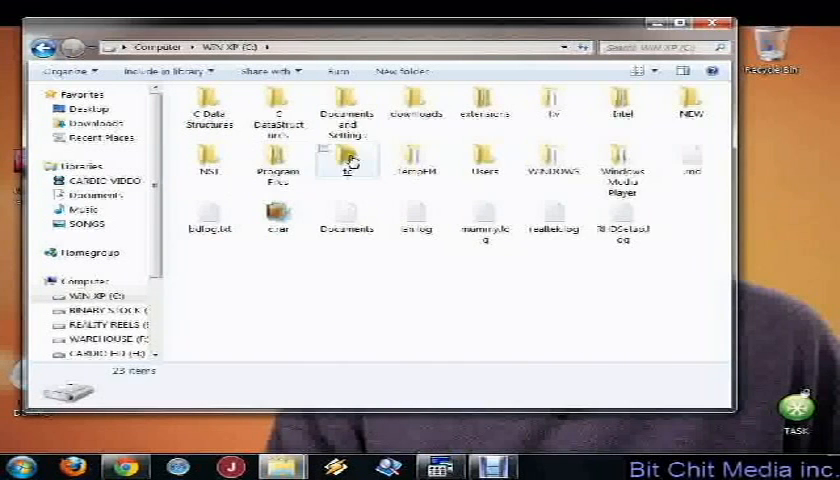
double_click(348, 160)
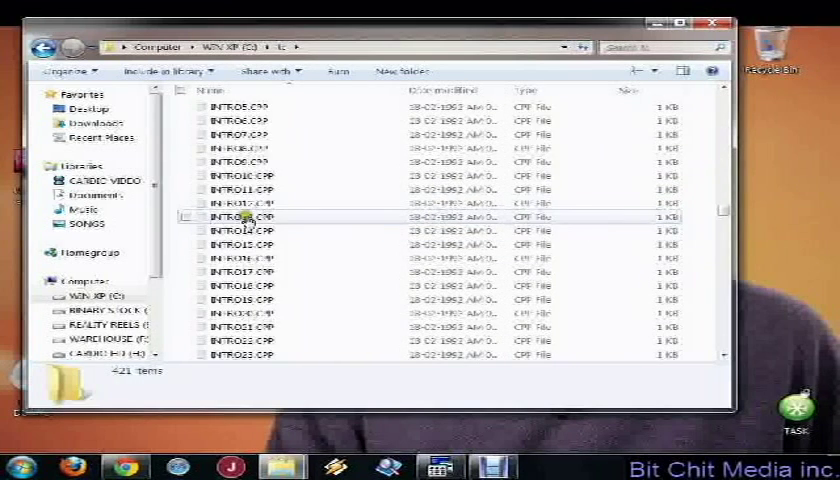
scroll("down", 3)
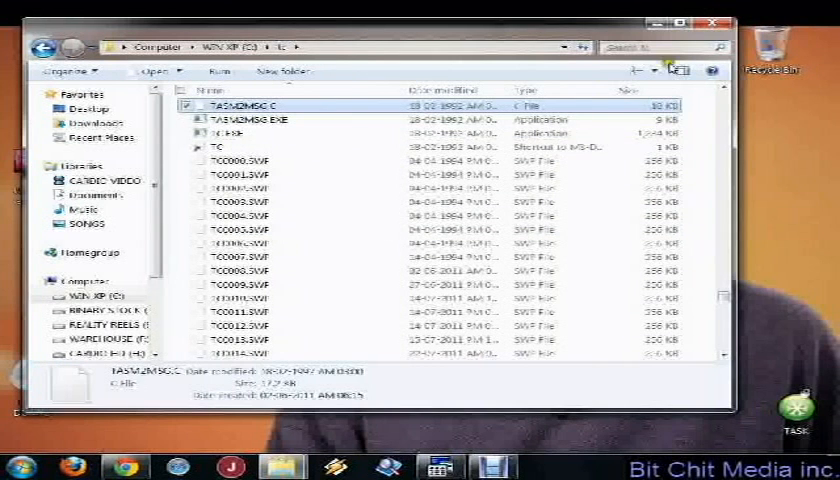
left_click(718, 16)
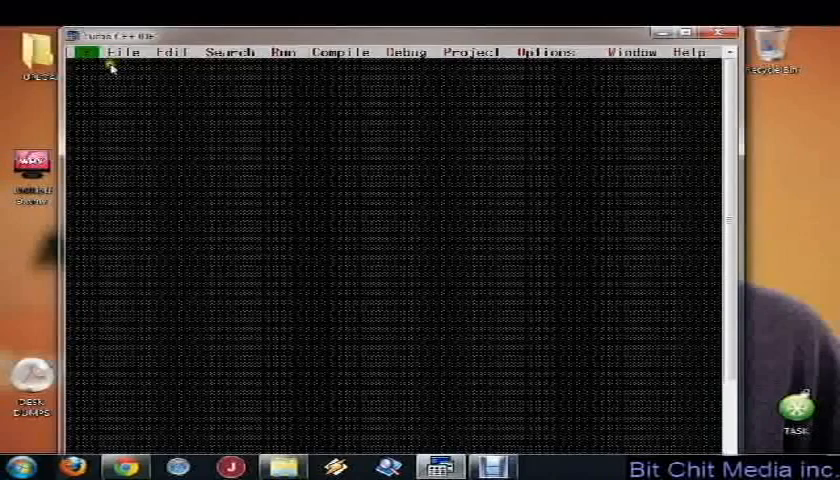
Create a new blank source file NONAME00.CPP via File > New.
left_click(128, 48)
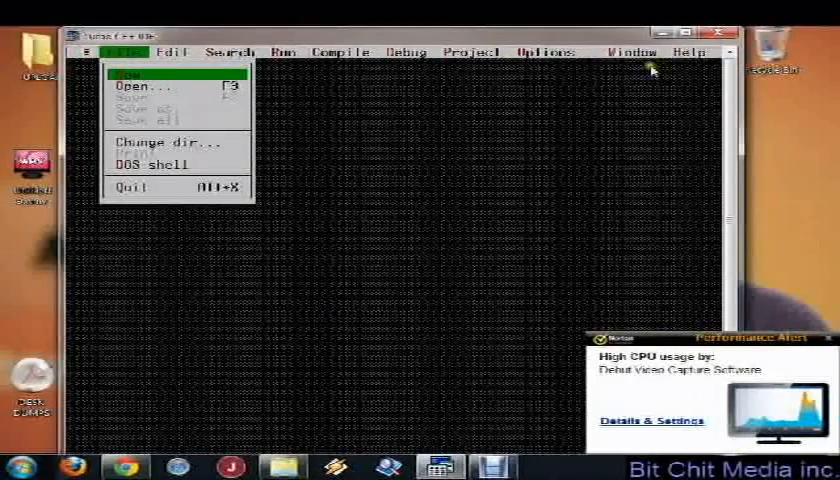
mouse_move(544, 48)
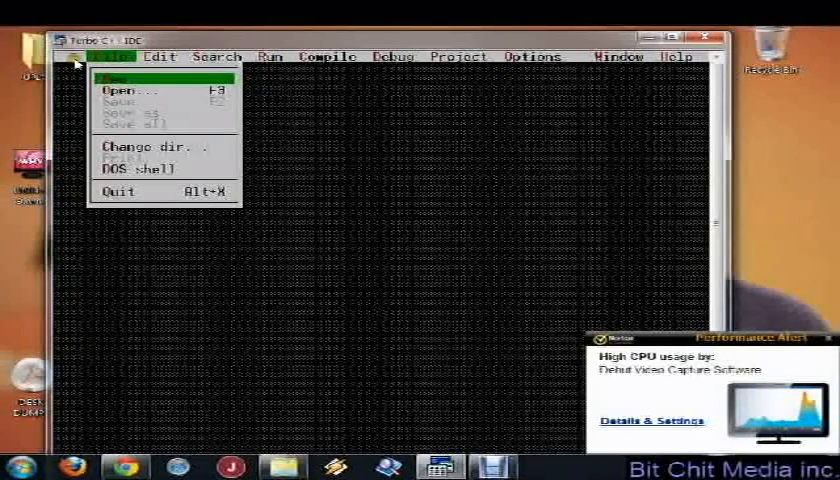
mouse_move(140, 92)
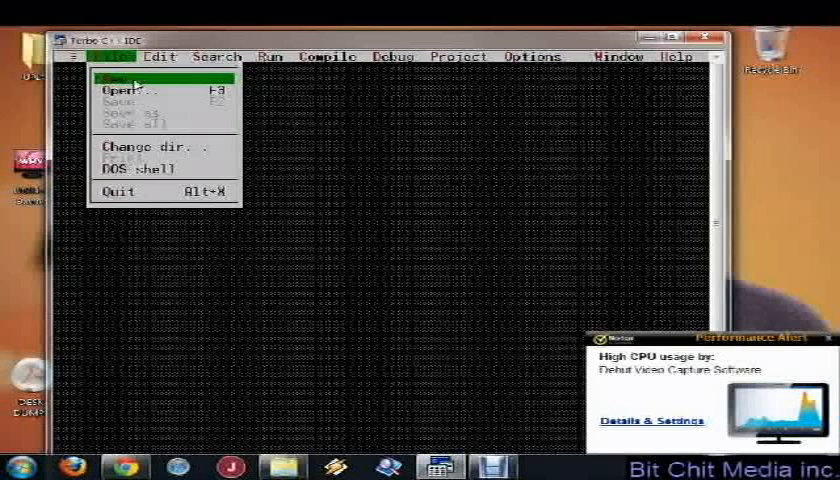
left_click(130, 74)
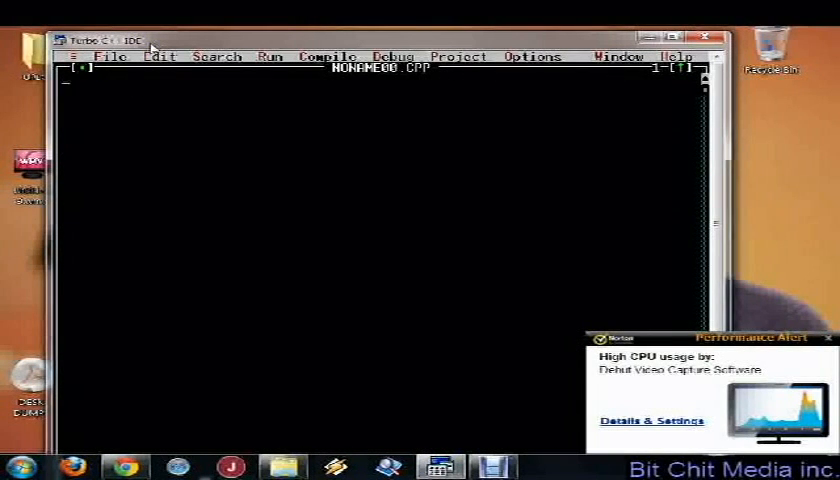
Add the #include <conio.h> header line at the top of the file.
type("# include <stdio")
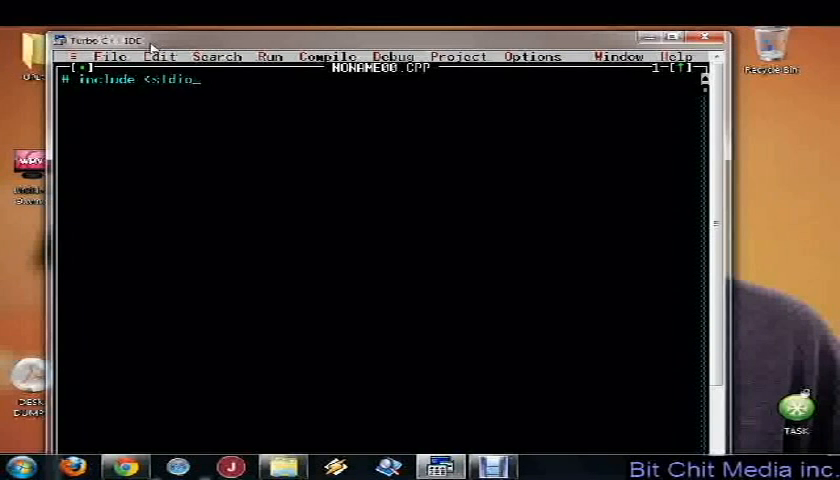
key("Enter")
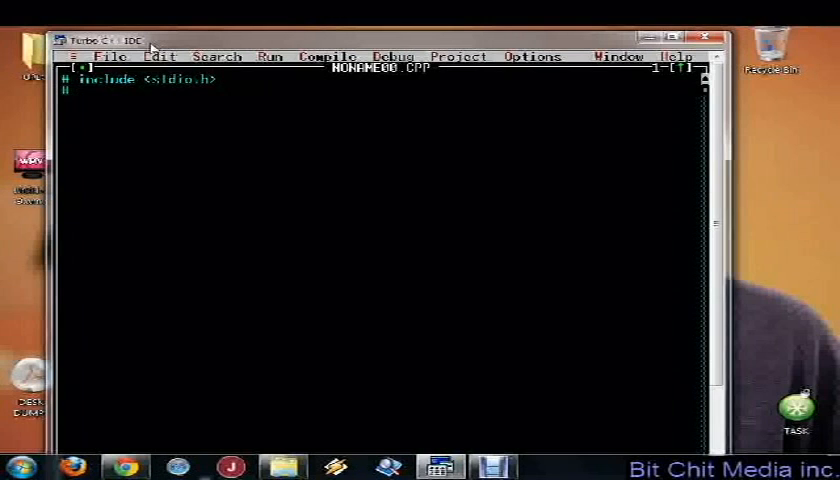
type("include <")
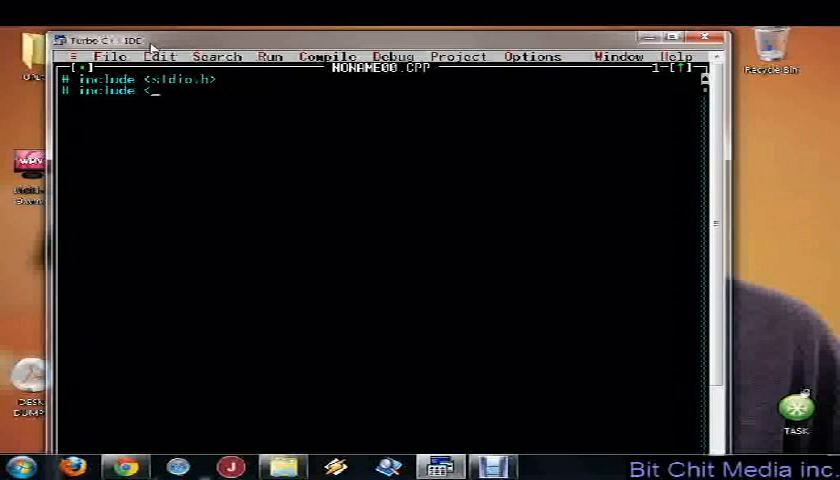
type("conio.h>")
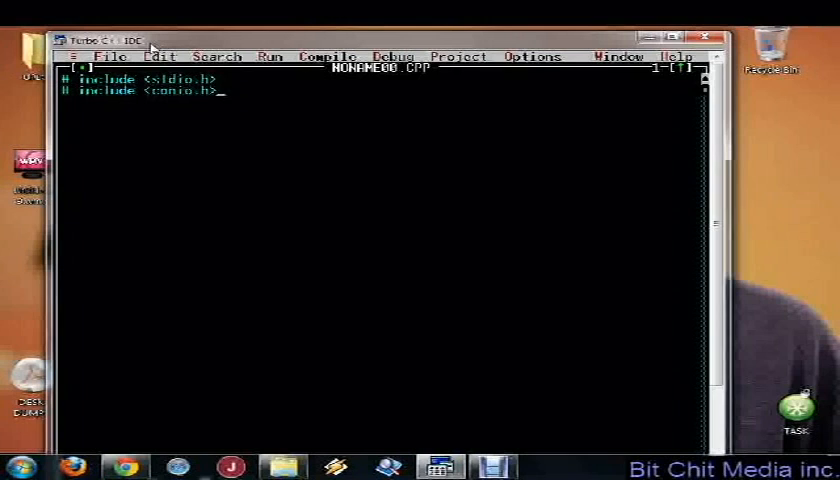
Write void main(){ with printf("Hello World"); inside it.
type("vok")
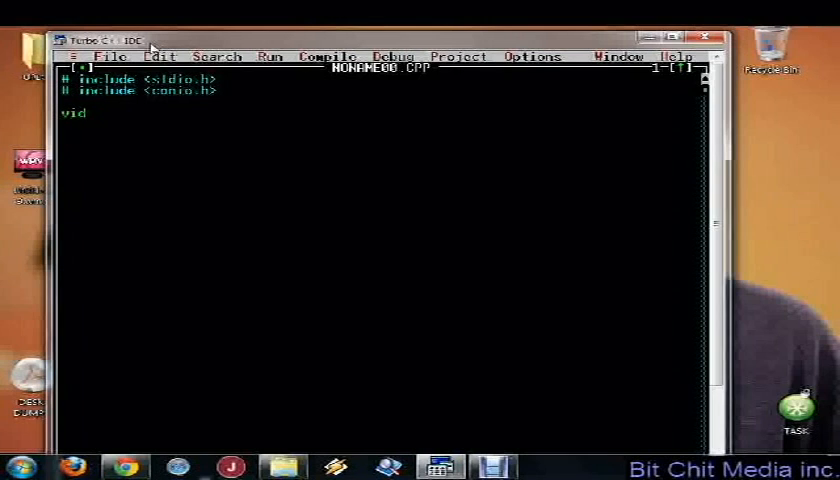
type("oid main")
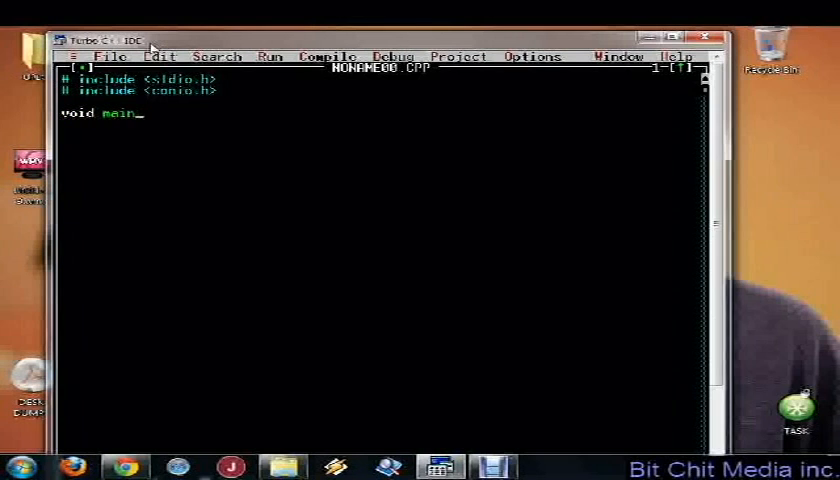
type("(){")
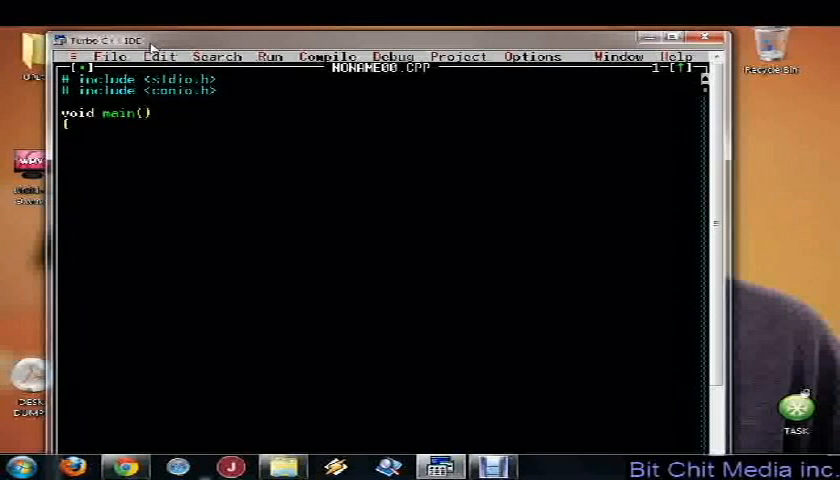
type("printf")
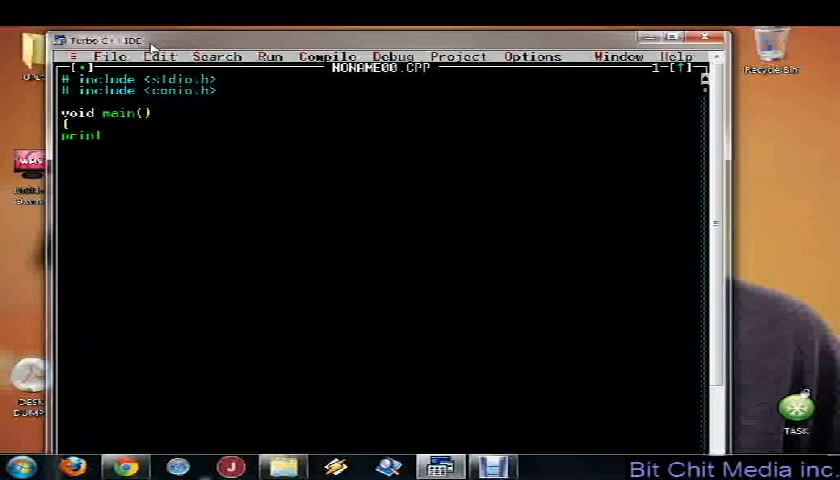
type("f(\"")
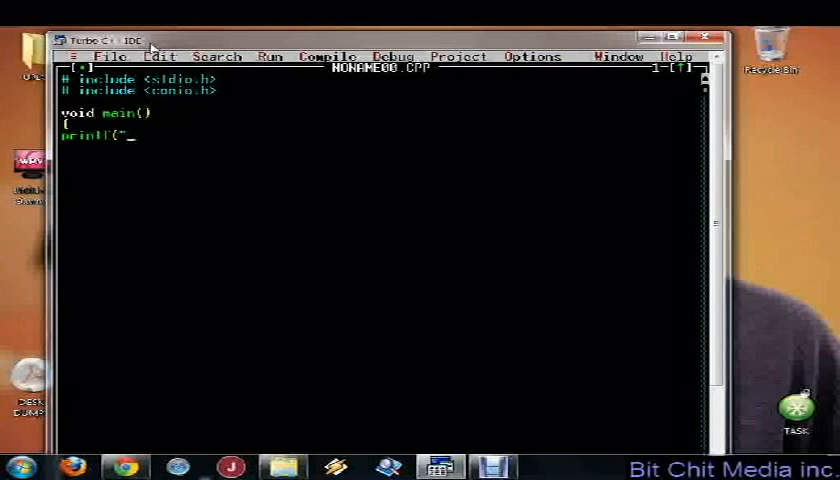
type("Hello")
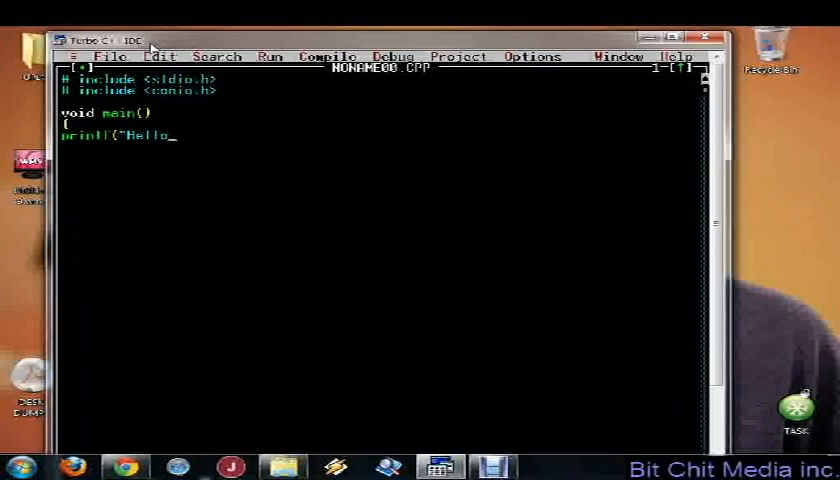
type("Wo")
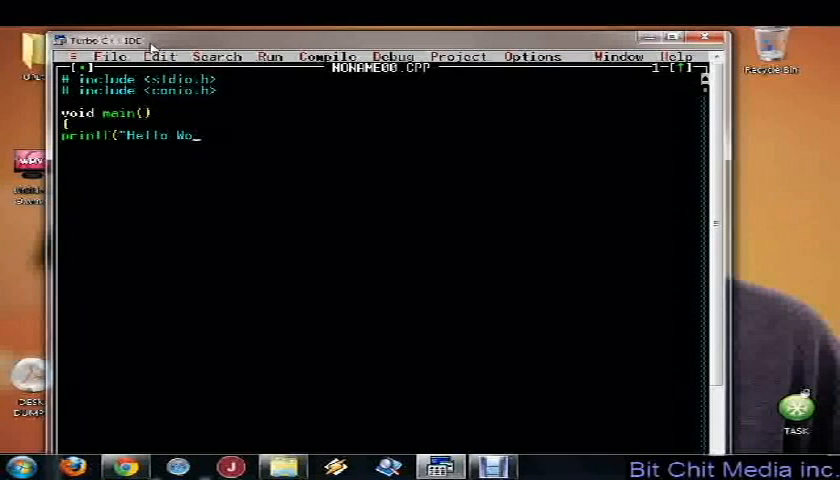
type("rld\")")
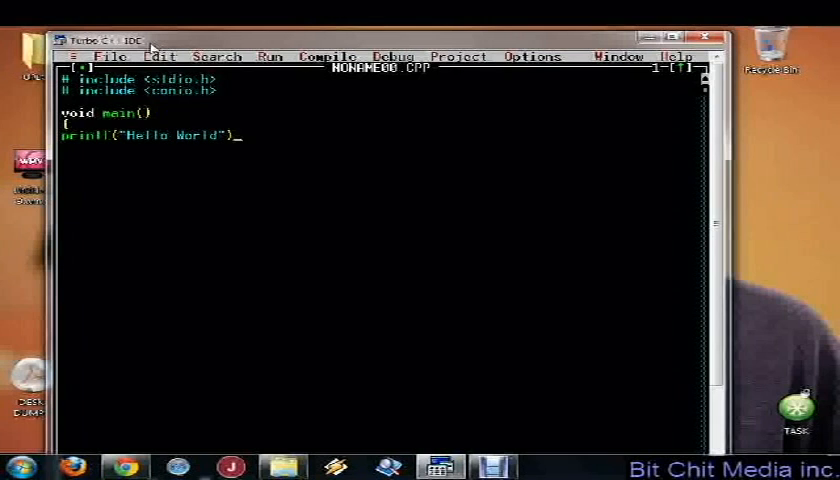
type(";")
type("getch();")
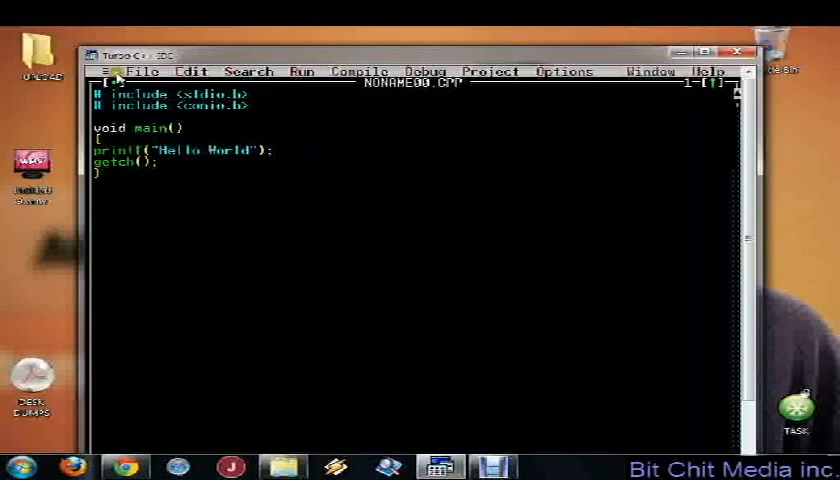
Save the program as helloworld.c so the editor shows HELLOWOR.C.
left_click(152, 72)
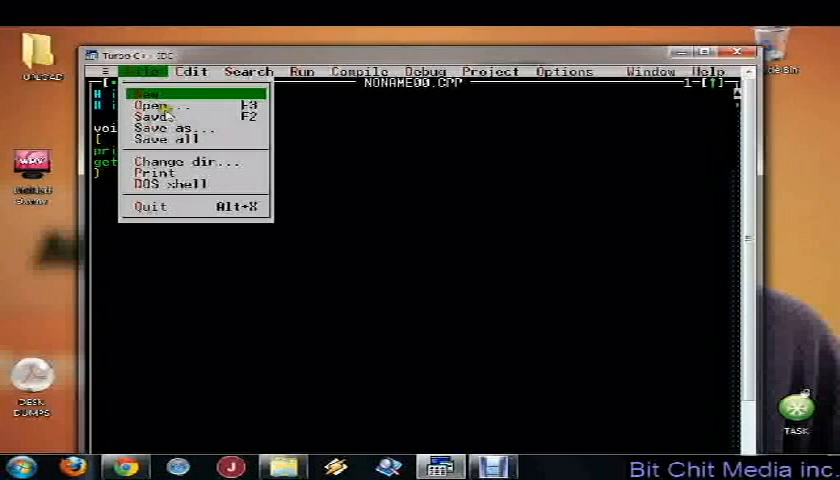
left_click(180, 128)
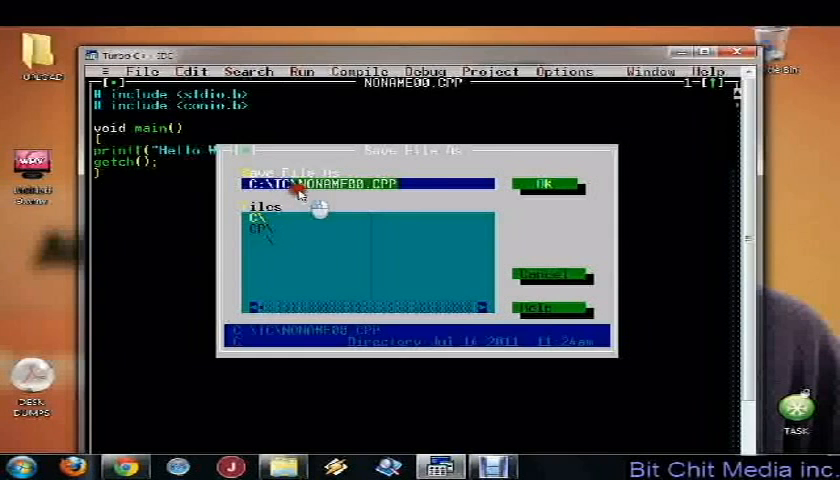
type("helloworld.c")
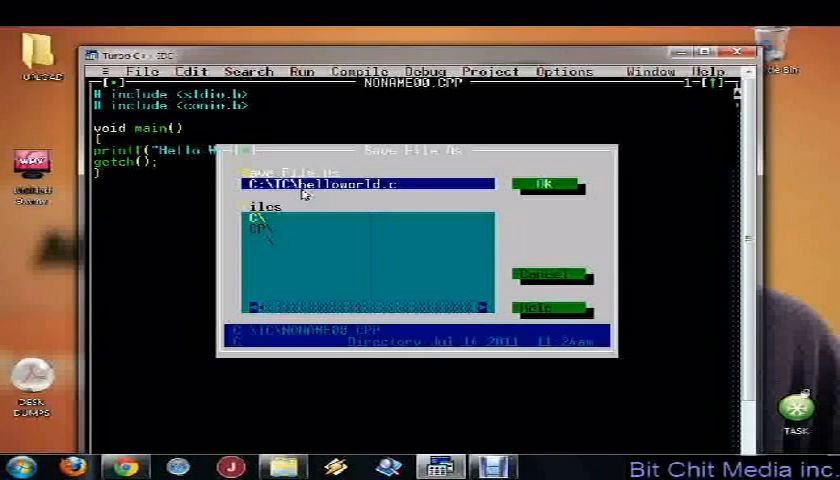
left_click(546, 184)
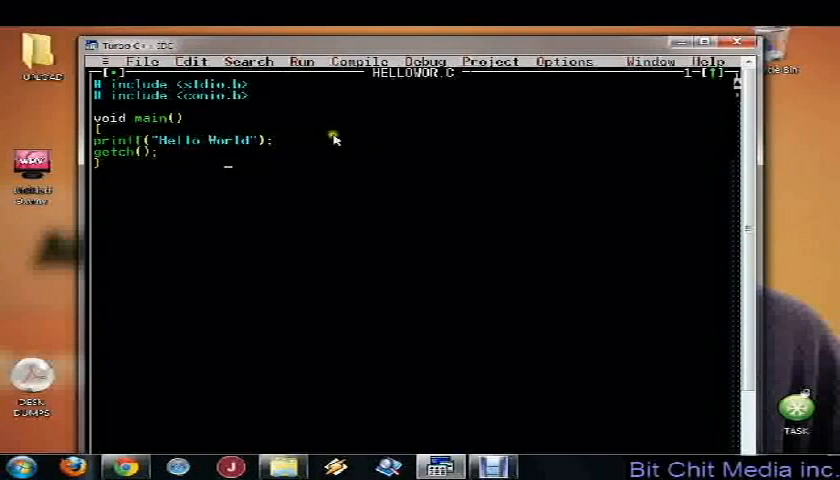
mouse_move(520, 76)
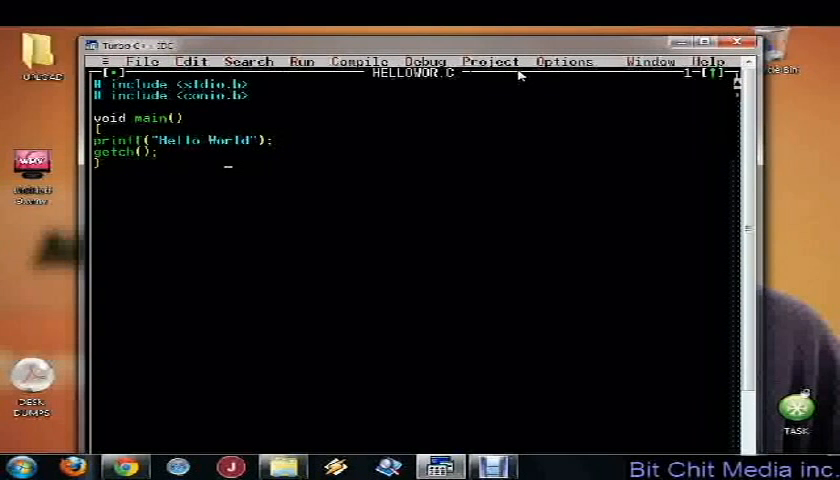
mouse_move(104, 76)
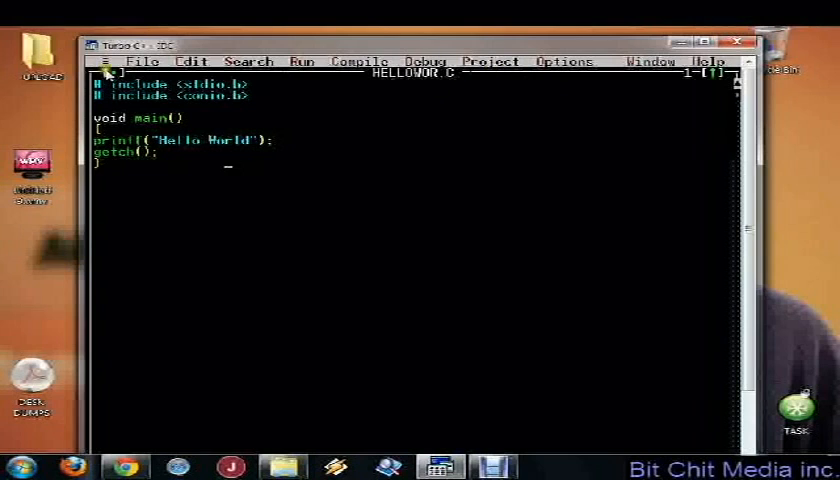
left_click(150, 60)
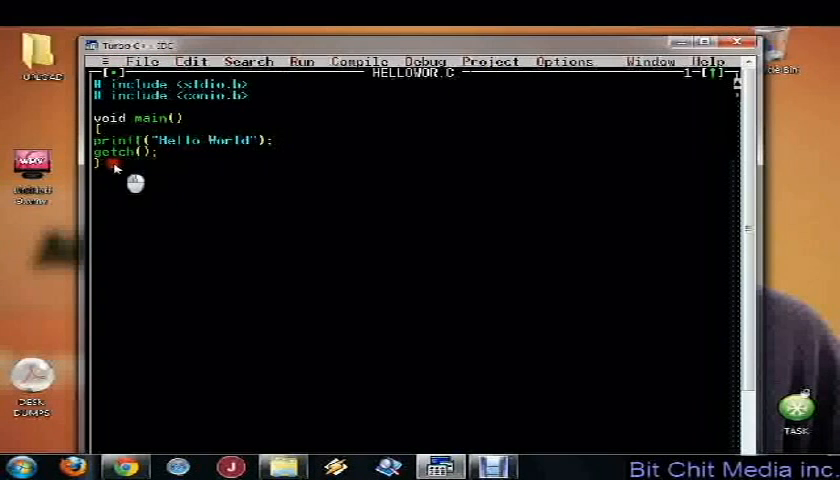
left_click(148, 60)
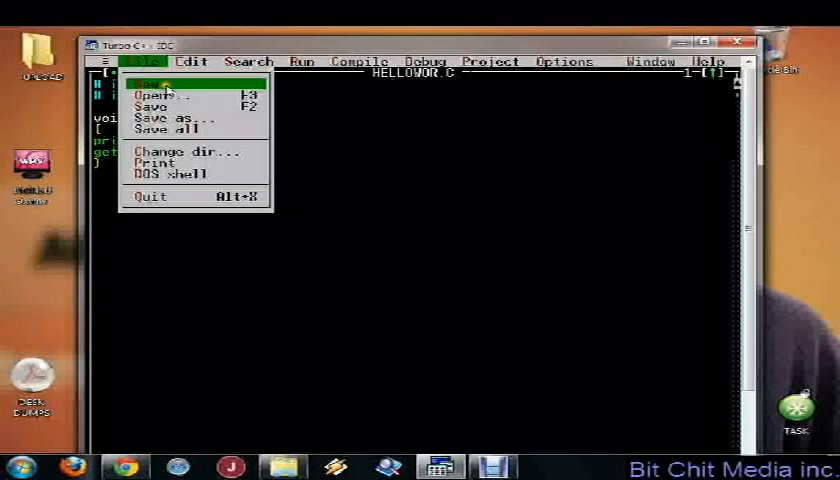
Compile HELLOWOR.C with 0 warnings and 0 errors and dismiss the results box.
left_click(360, 60)
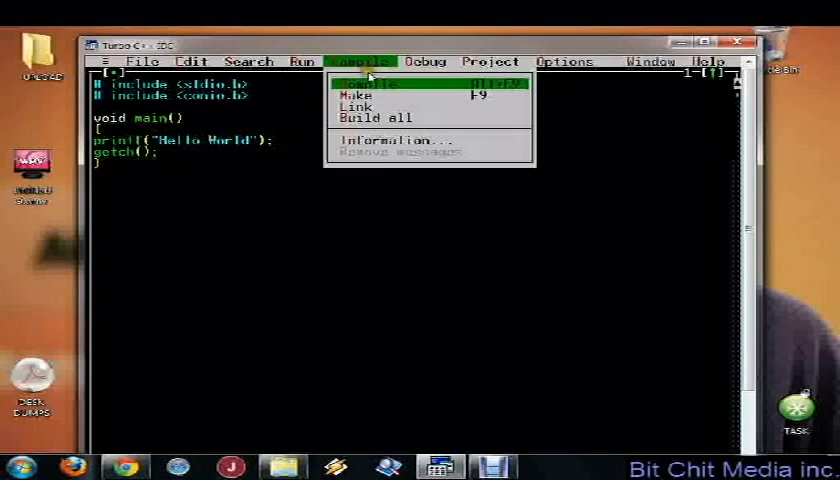
left_click(372, 80)
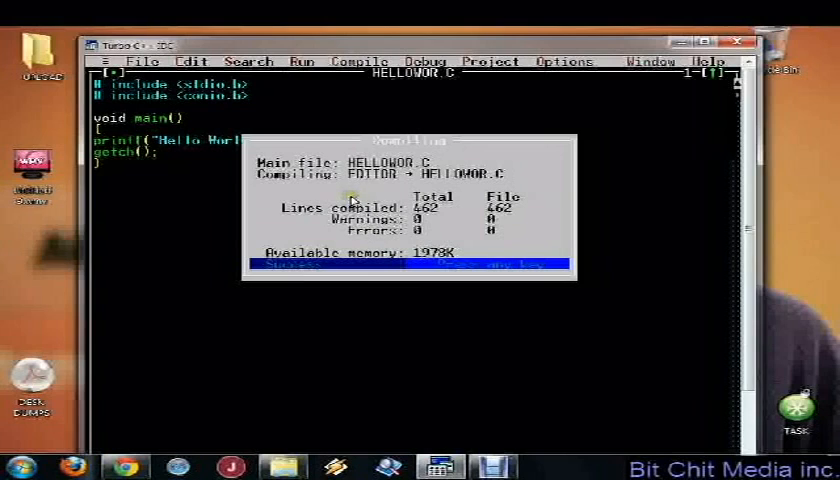
mouse_move(500, 118)
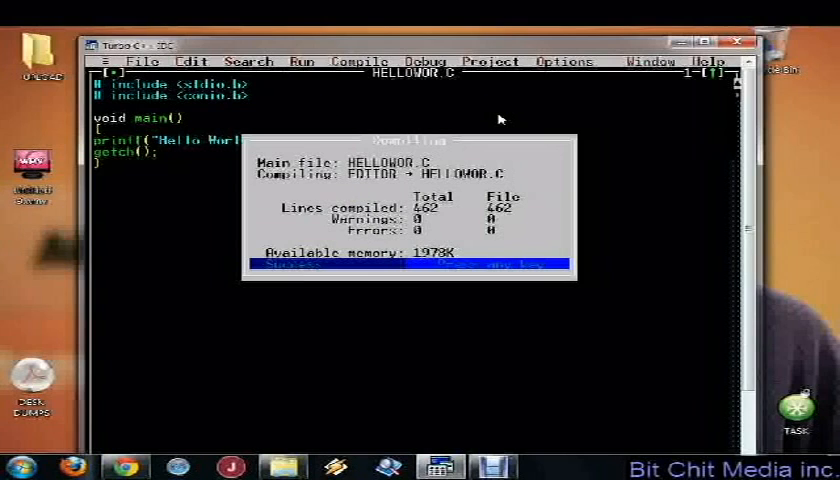
mouse_move(428, 234)
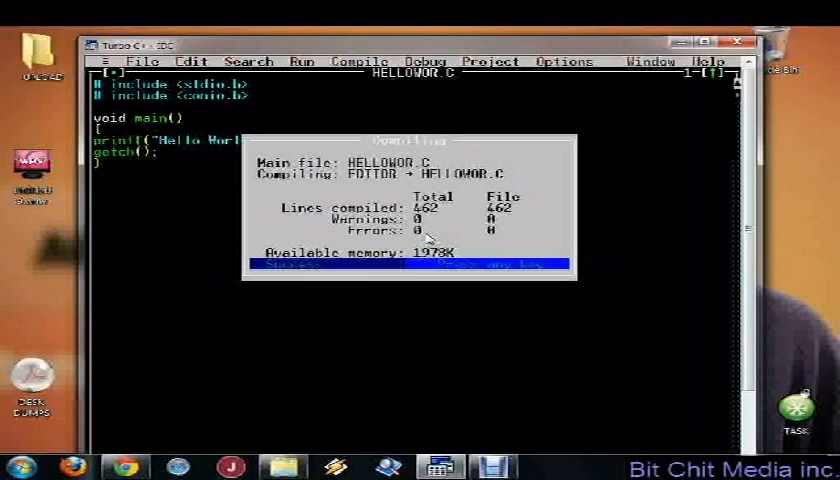
key("enter")
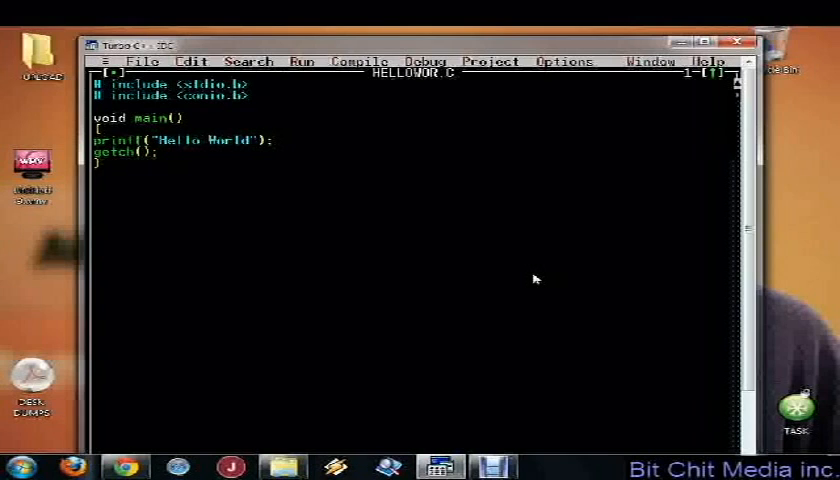
Run the compiled program with Run > Run and return to the source.
left_click(148, 60)
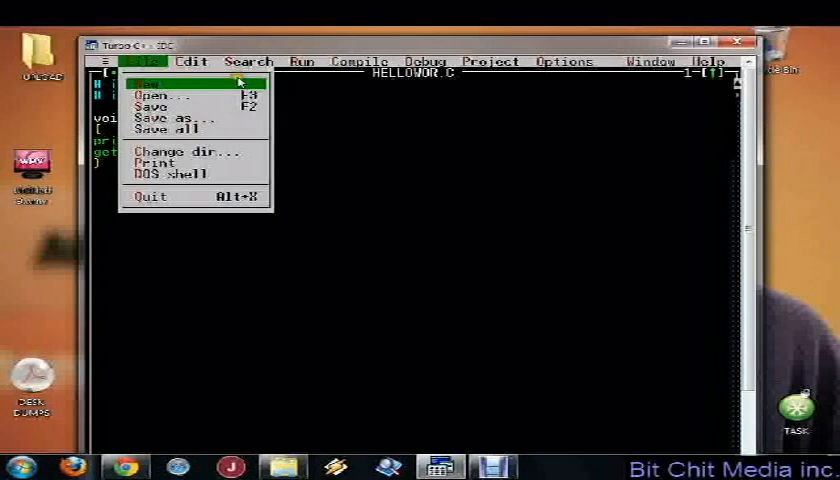
left_click(302, 60)
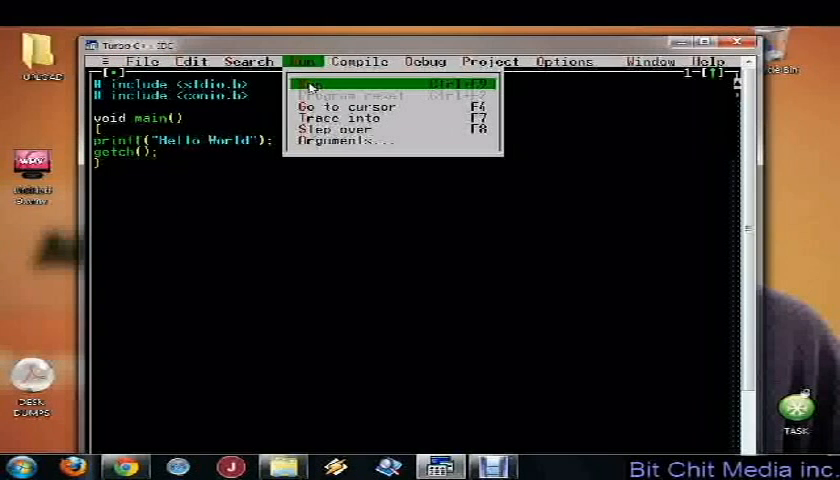
left_click(318, 80)
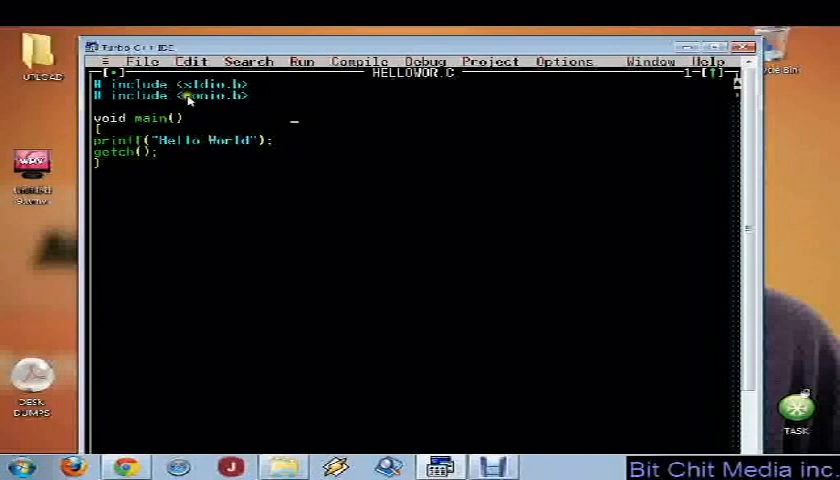
left_click_drag(96, 82, 250, 96)
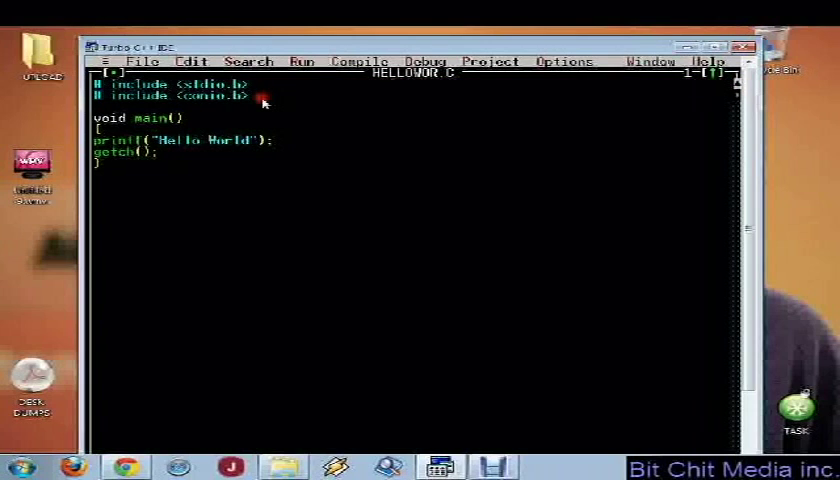
double_click(196, 84)
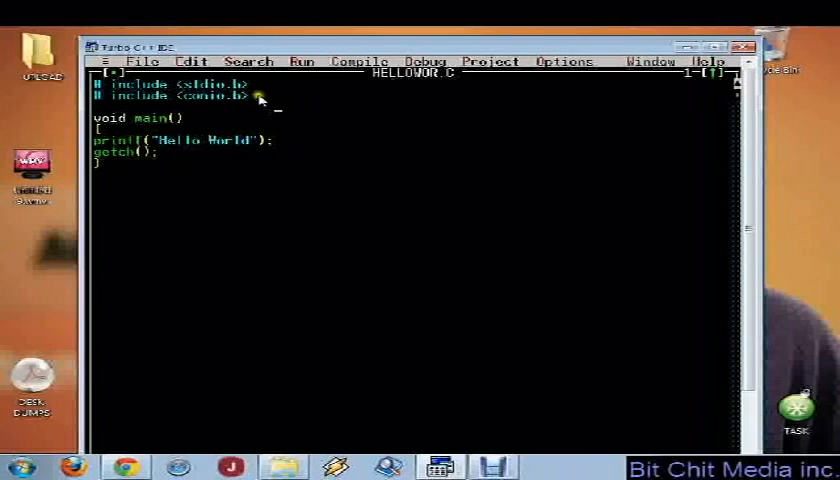
mouse_move(260, 100)
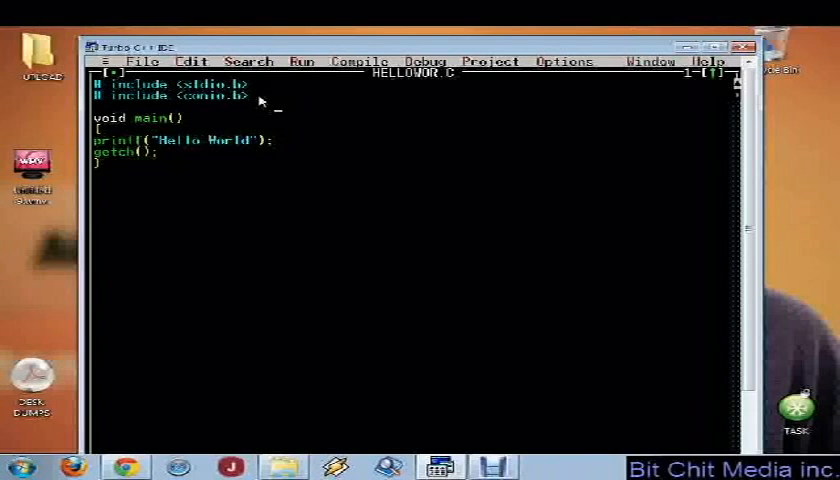
mouse_move(180, 148)
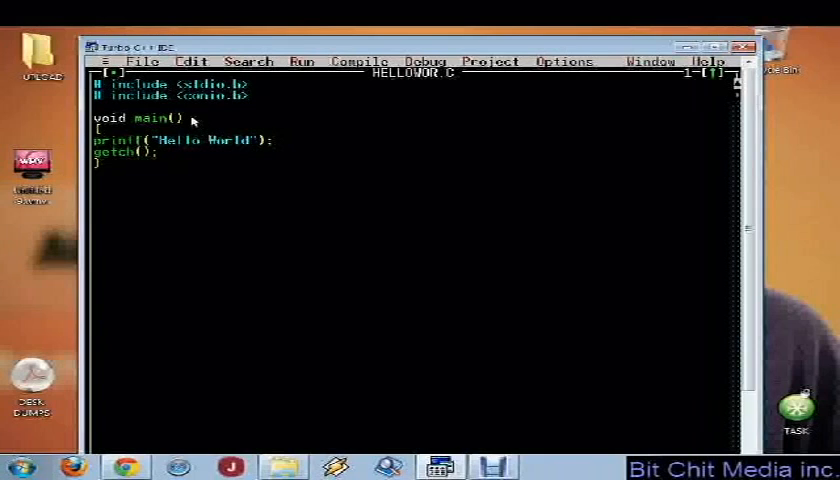
double_click(184, 138)
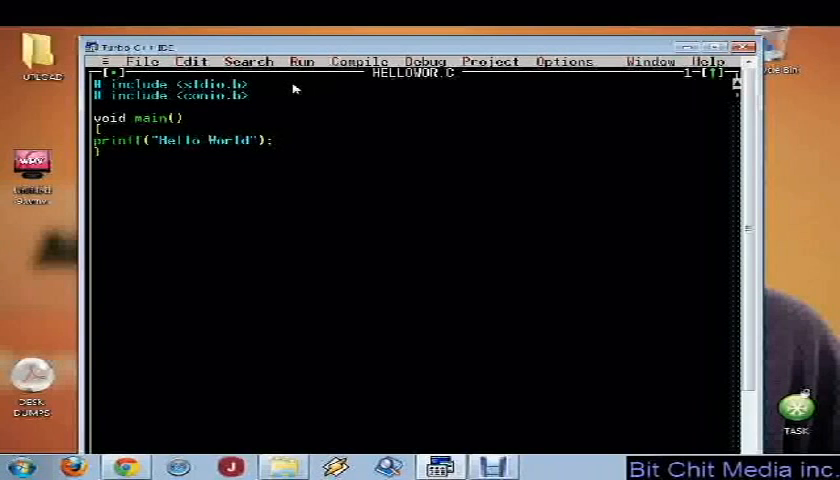
Type getch(); back in on the line after printf.
type("get")
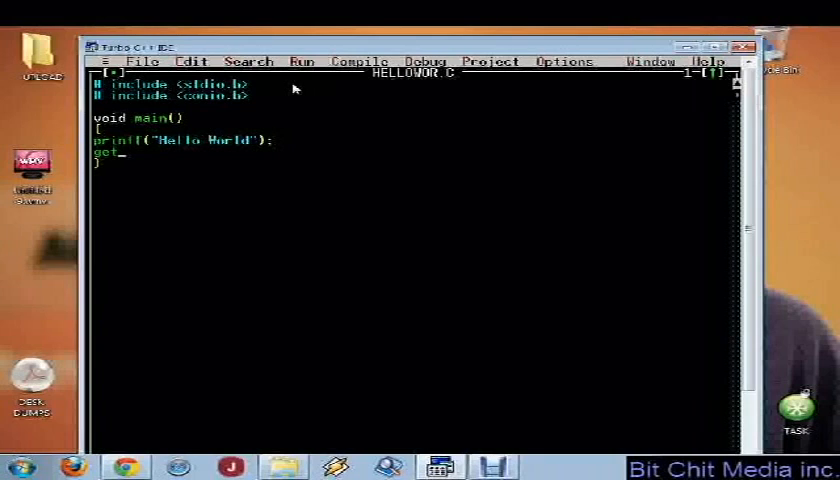
type("c")
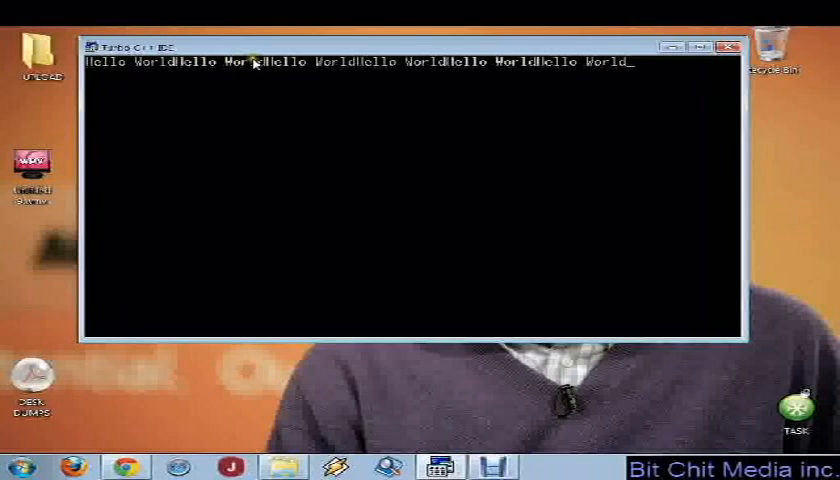
mouse_move(656, 78)
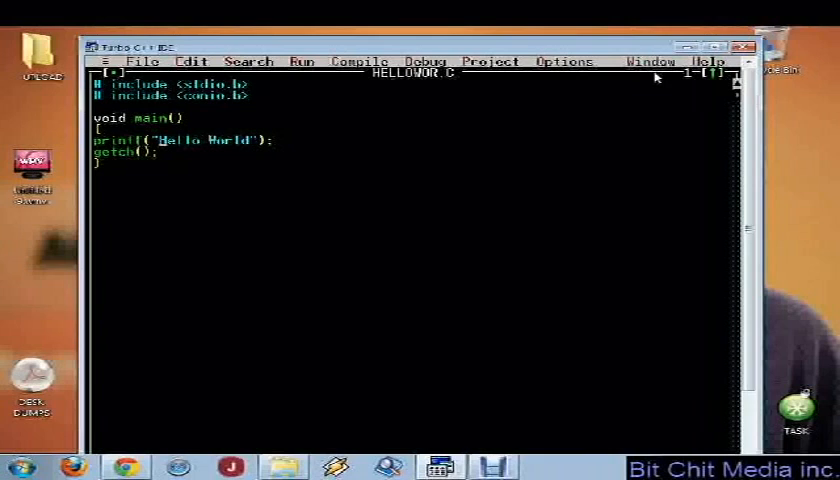
Start a \n escape with \ inside the printf string.
type("\\n")
type("clrscr();")
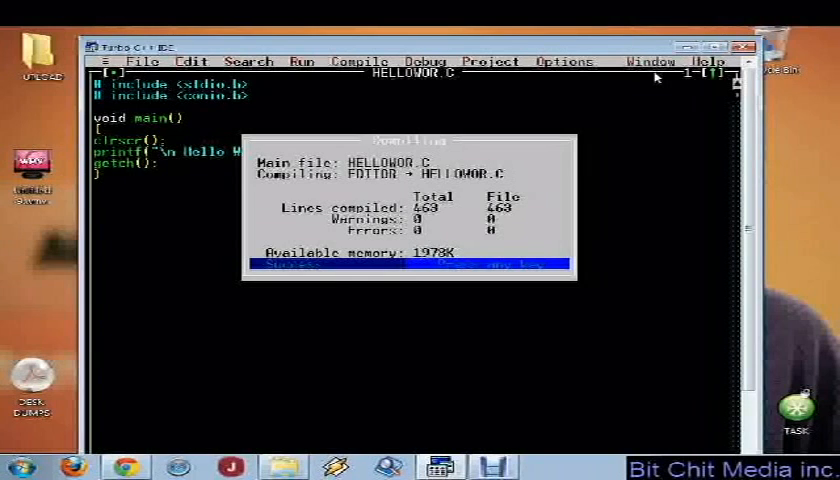
Dismiss the 0 warnings, 0 errors compile results and return to HELLOWOR.C.
key("enter")
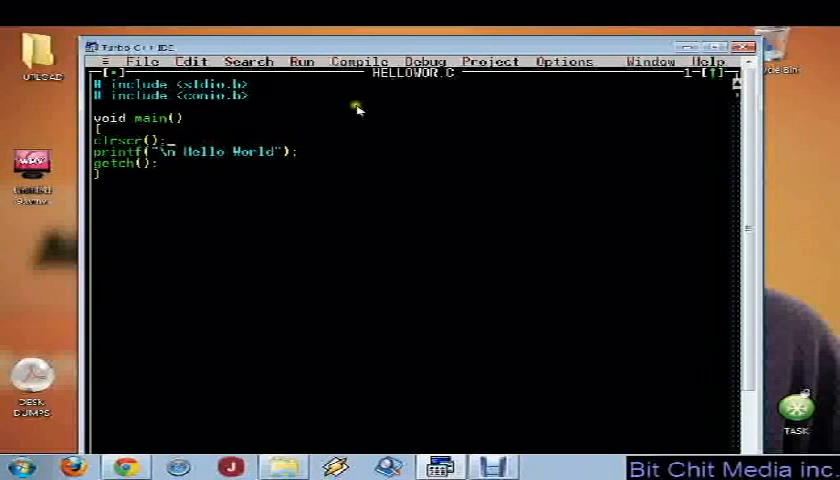
mouse_move(552, 356)
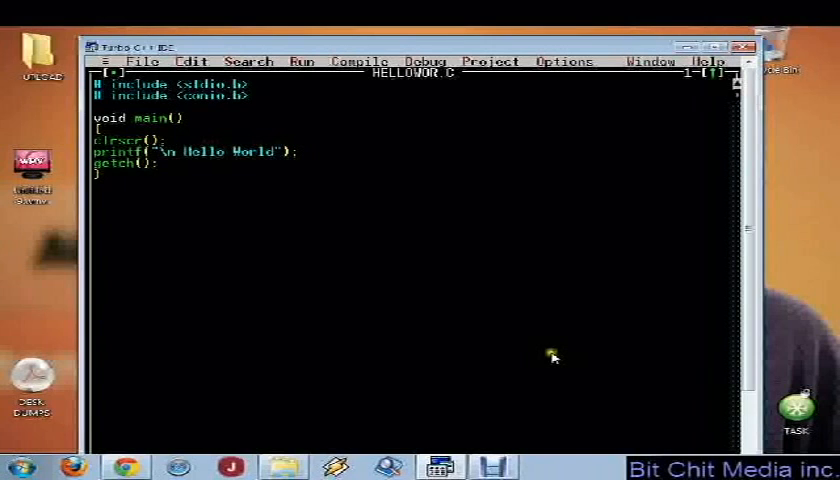